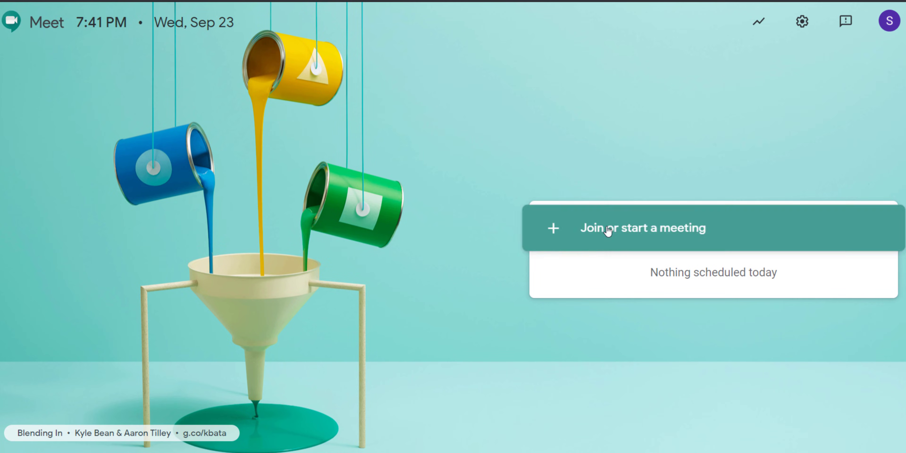
Start a new meeting with the nickname DemoWhiteboard and continue to its preview.
{"action": "left_click", "coordinate": [641, 227]}
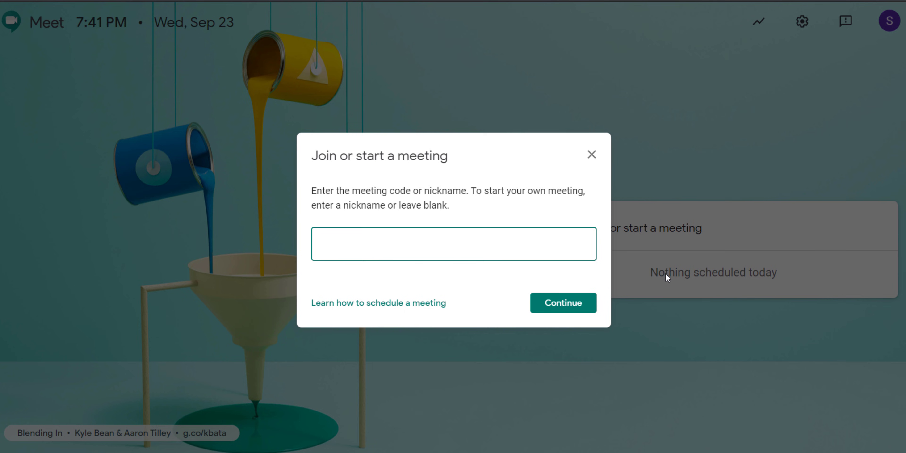
{"action": "type", "text": "D"}
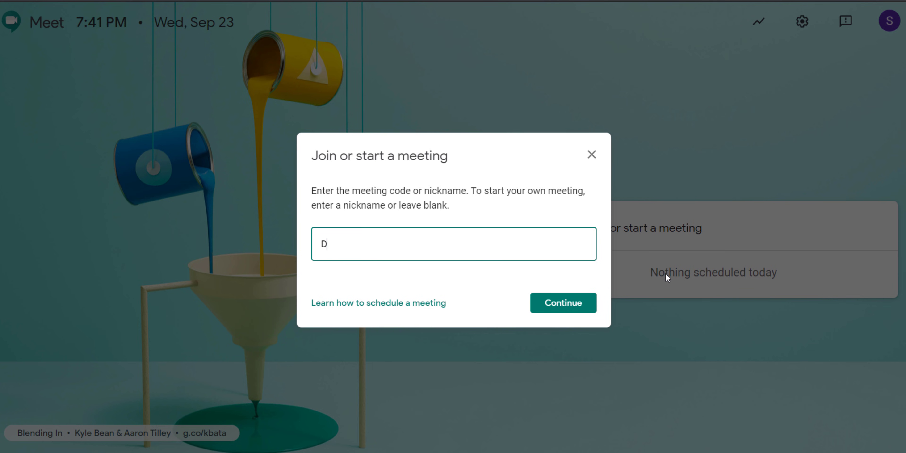
{"action": "type", "text": "emoWhiteboar"}
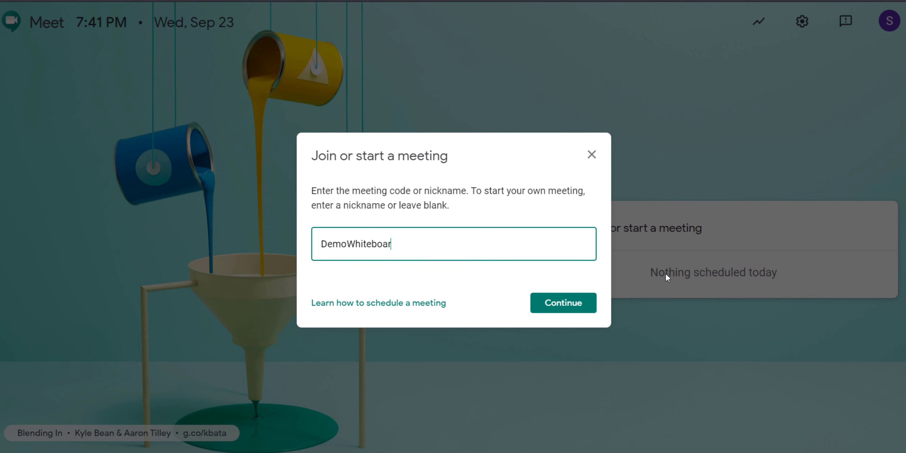
{"action": "type", "text": "d"}
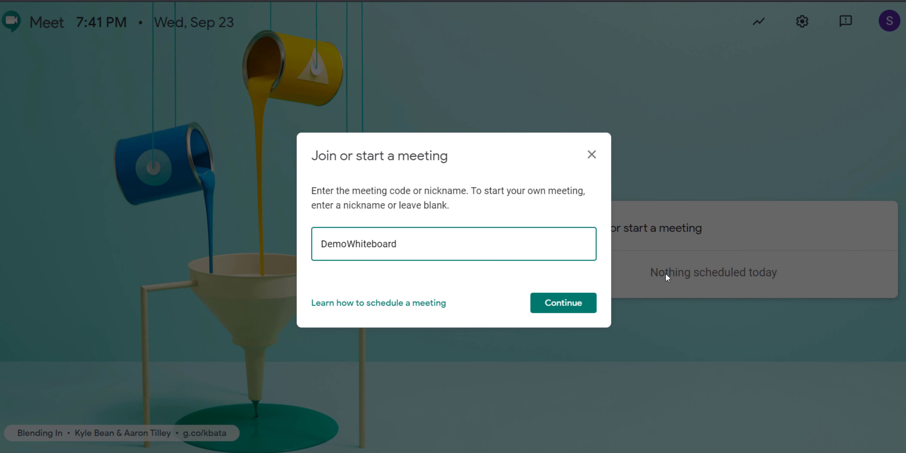
{"action": "left_click", "coordinate": [562, 302]}
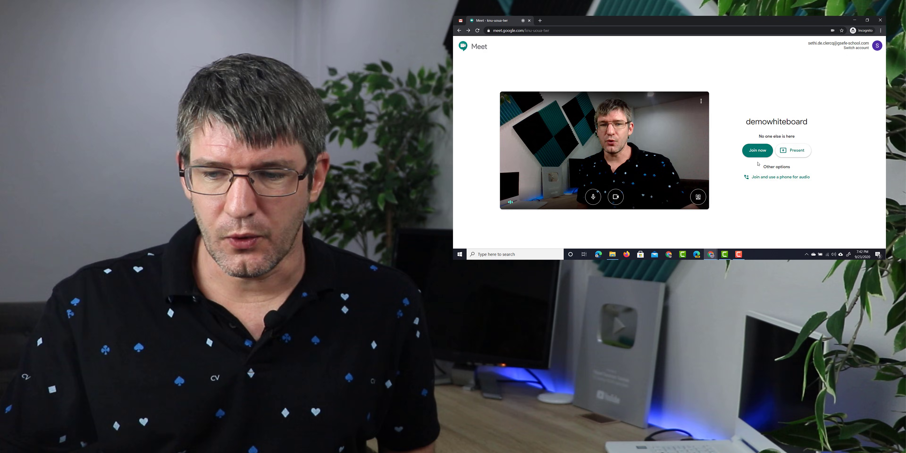
Join the demowhiteboard call and close the 'Add others' joining-details popup.
{"action": "left_click", "coordinate": [757, 150]}
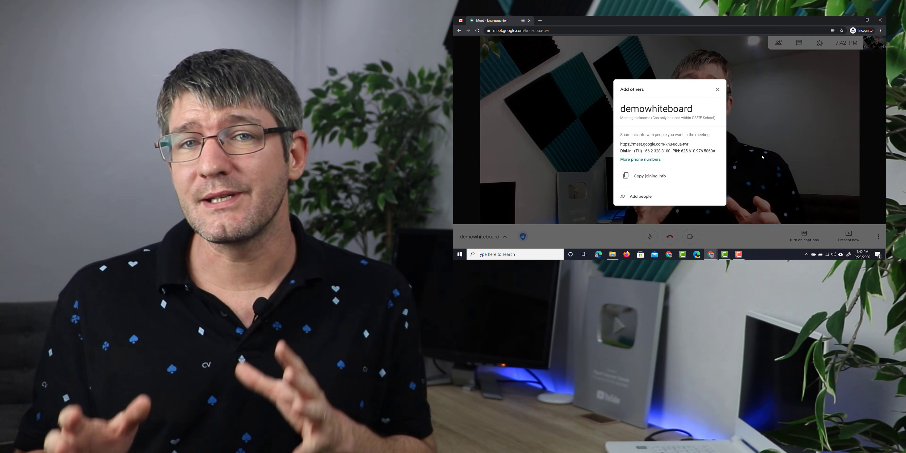
{"action": "left_click", "coordinate": [717, 89]}
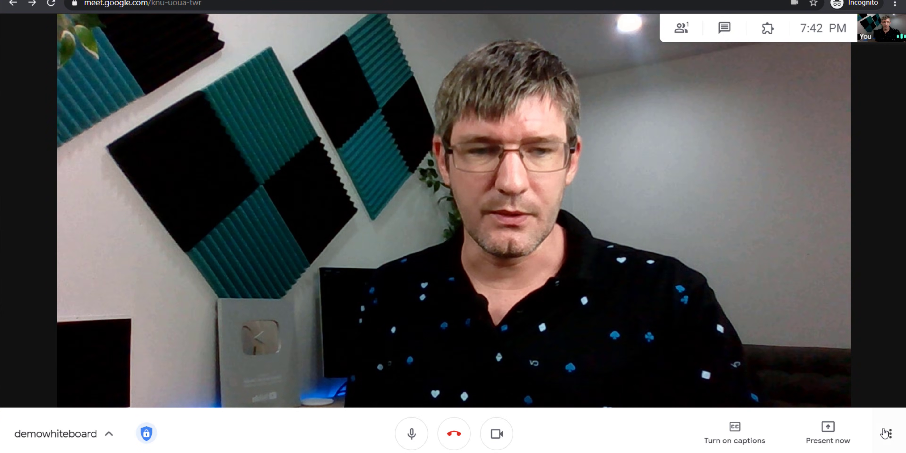
From the call's More options menu, choose Whiteboard to open a Jam.
{"action": "left_click", "coordinate": [889, 433]}
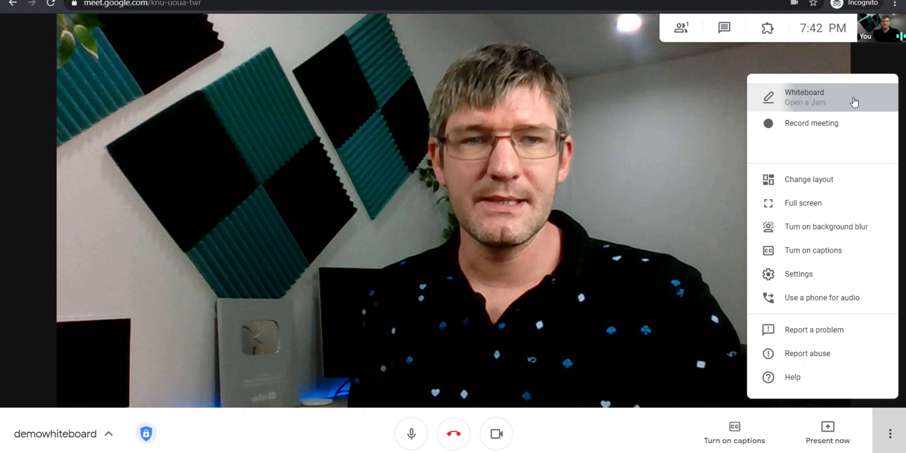
{"action": "left_click", "coordinate": [804, 96]}
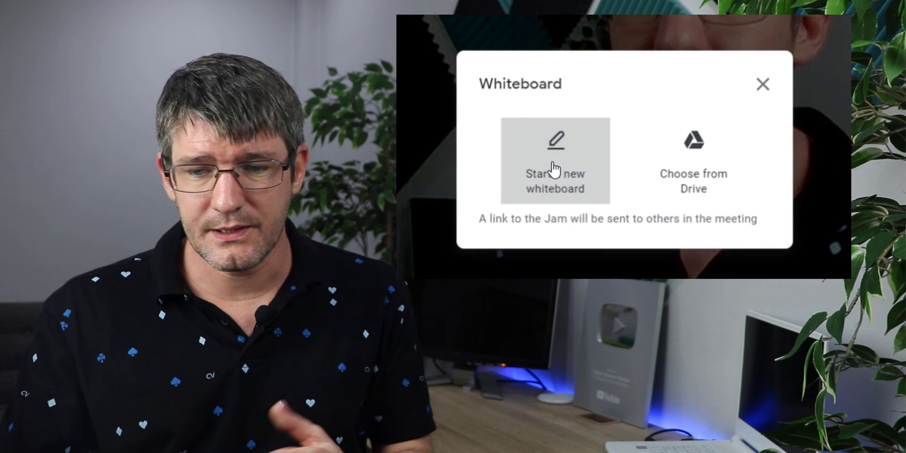
Start a brand-new whiteboard, draw a freehand pen scribble, and begin a sticky note.
{"action": "left_click", "coordinate": [554, 162]}
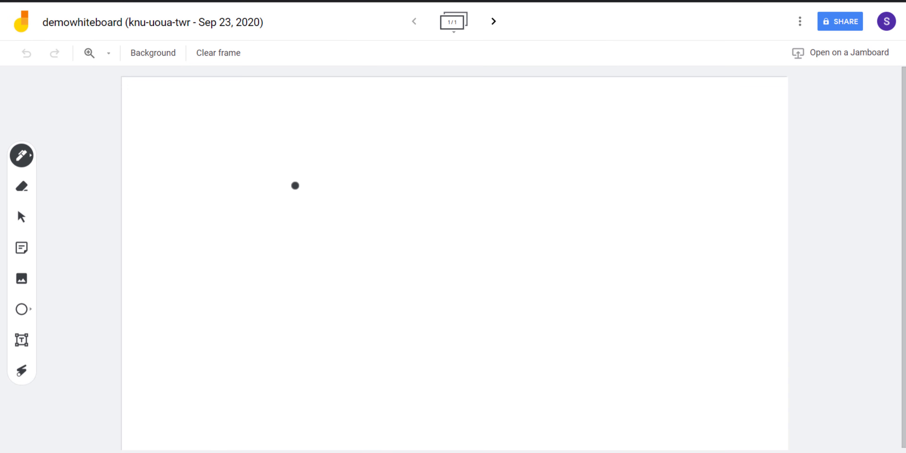
{"action": "left_click_drag", "start_coordinate": [294, 186], "coordinate": [386, 241]}
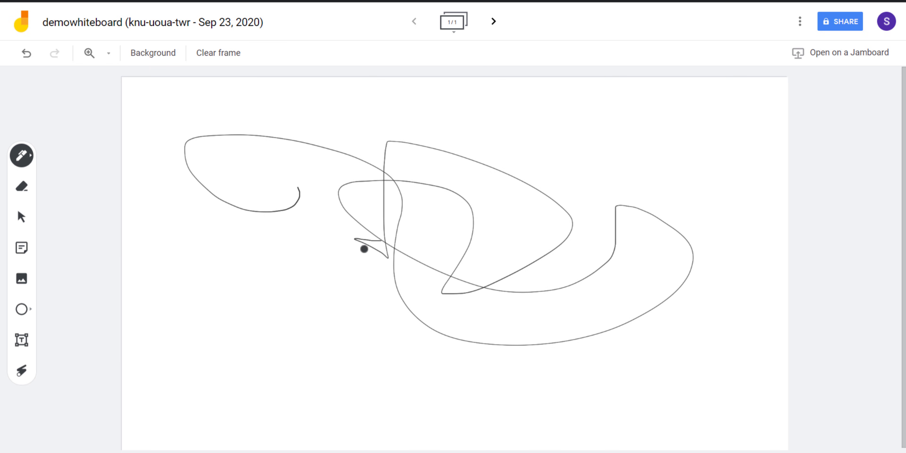
{"action": "left_click", "coordinate": [21, 247]}
{"action": "type", "text": "This i"}
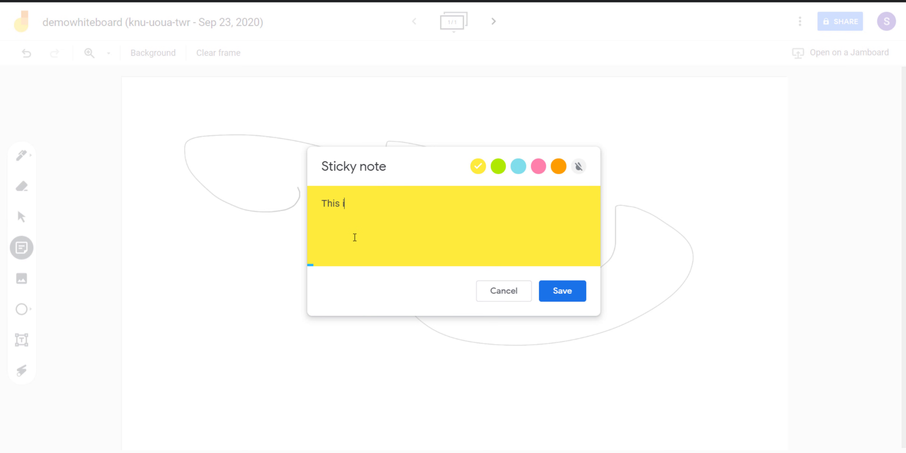
Save a yellow sticky note reading 'This is amazing' onto the board and deselect it.
{"action": "type", "text": "s amazing"}
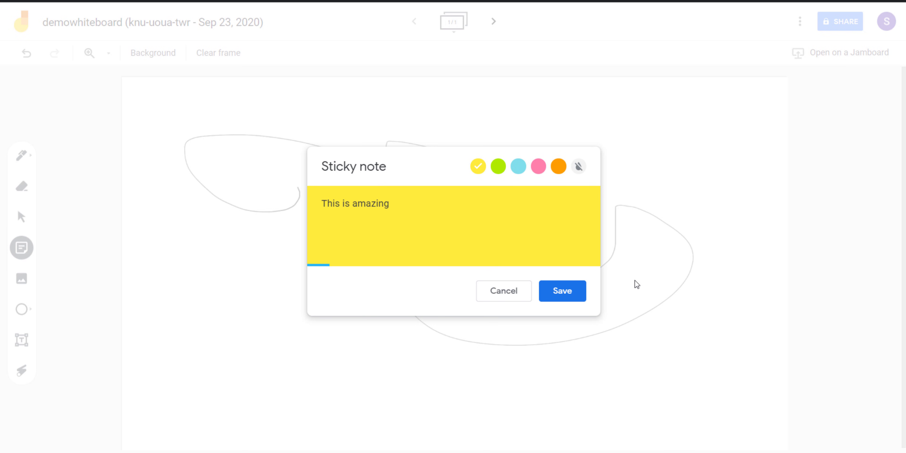
{"action": "left_click", "coordinate": [562, 291]}
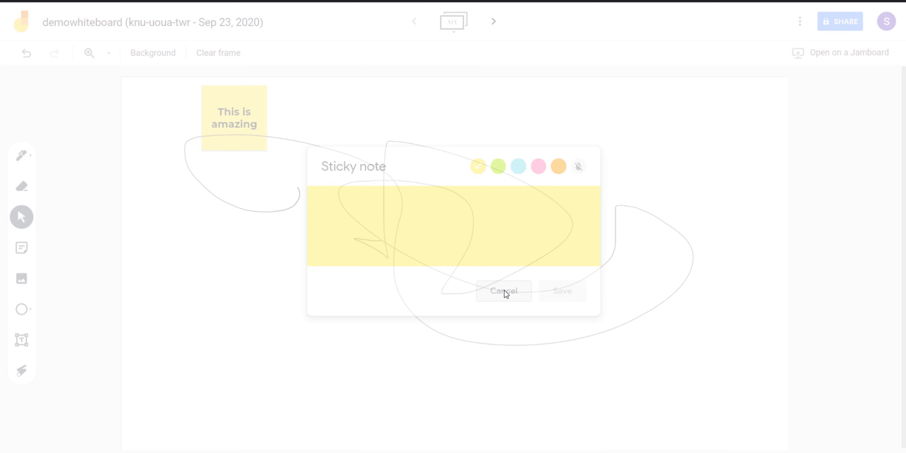
{"action": "left_click", "coordinate": [502, 291]}
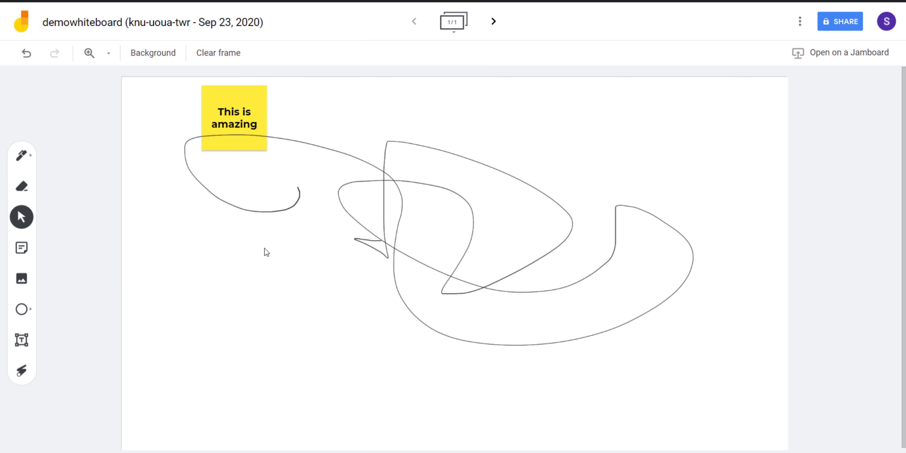